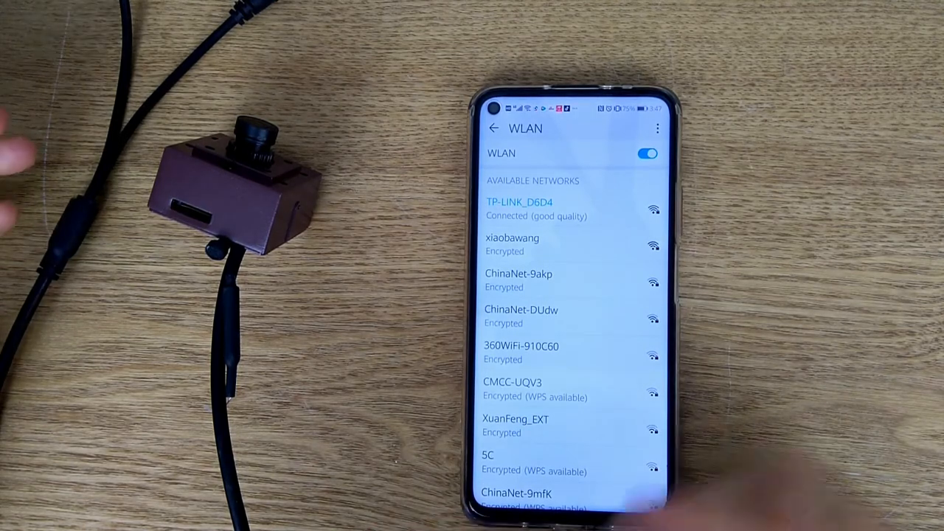
- Switch WLAN off and on twice, until the saved IPC_3c14 network appears beside TP-LINK_D6D4
click(647, 153)
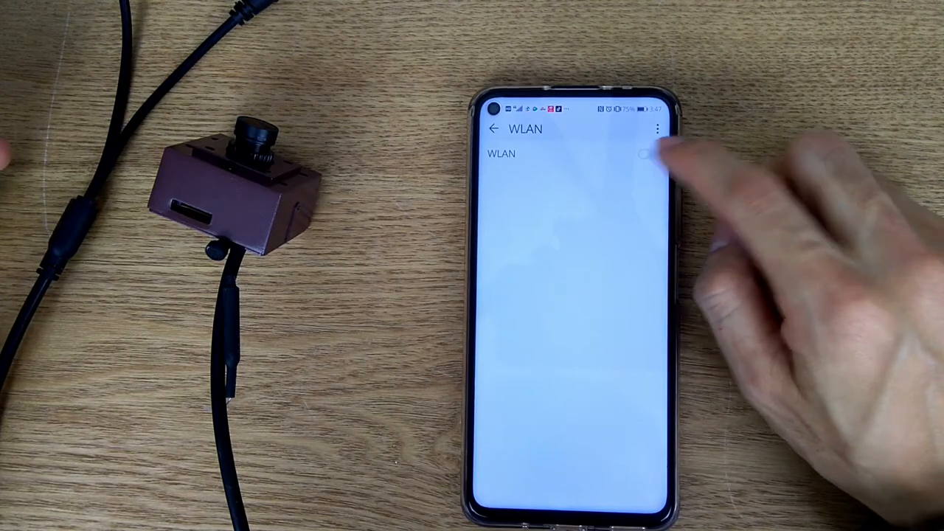
click(646, 154)
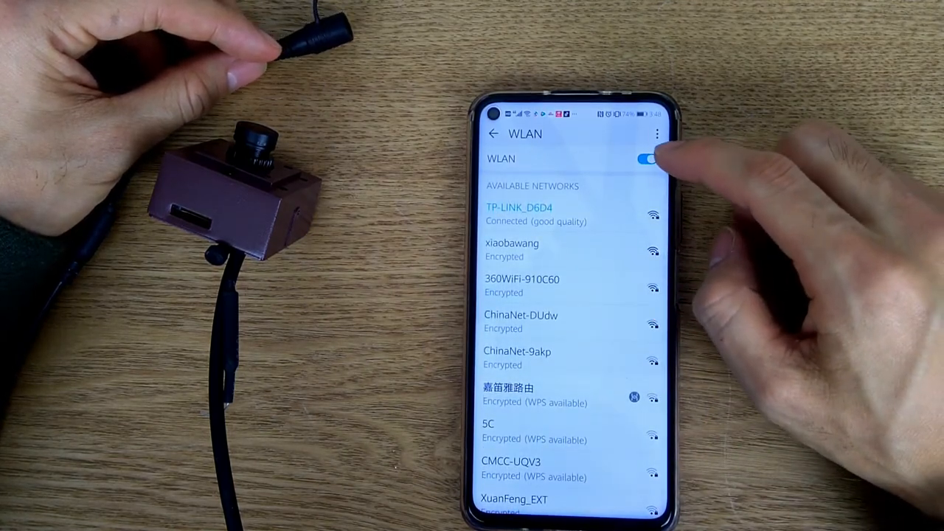
click(648, 160)
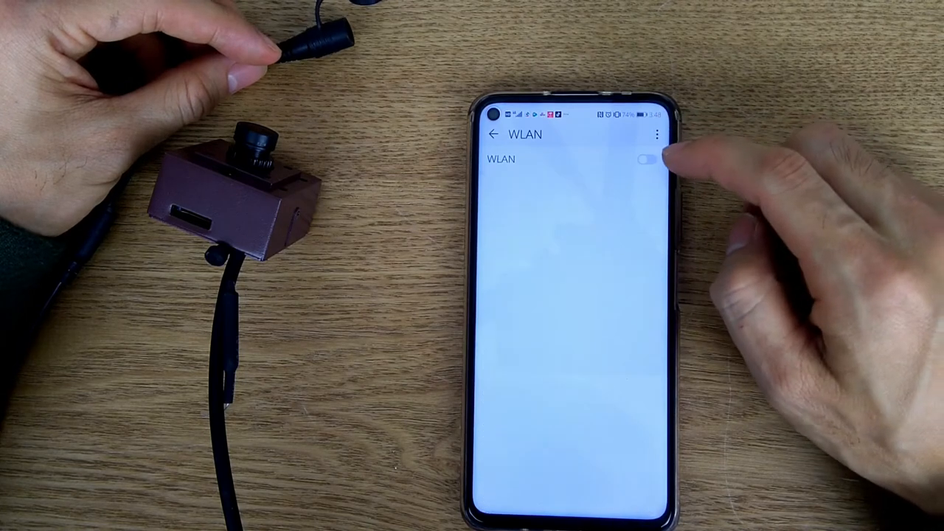
click(646, 160)
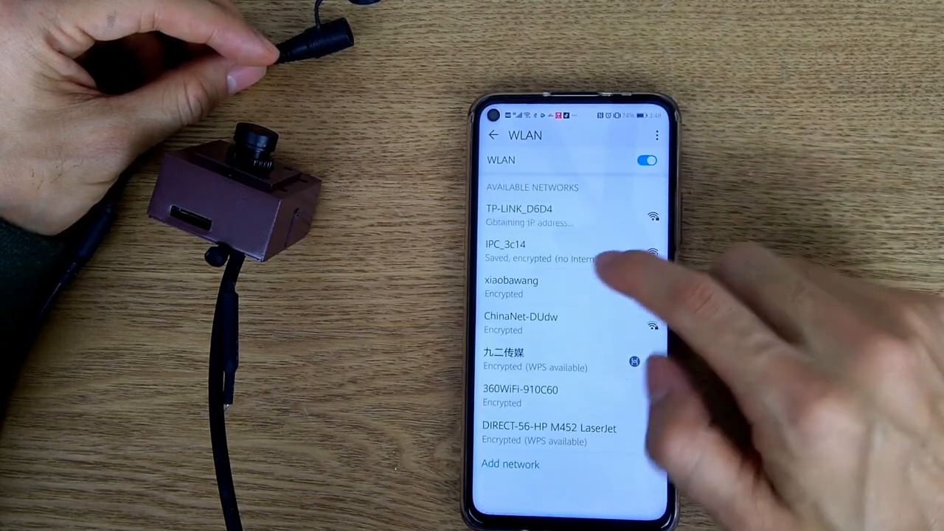
click(518, 214)
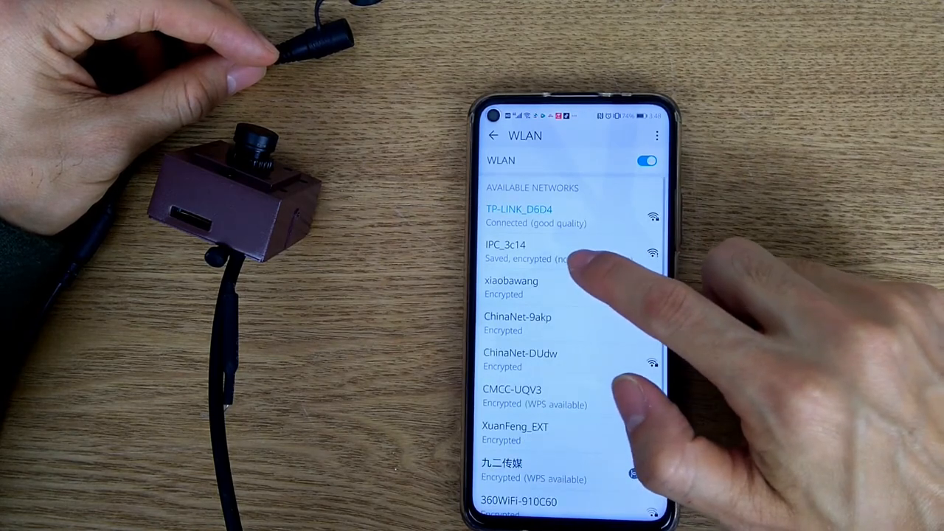